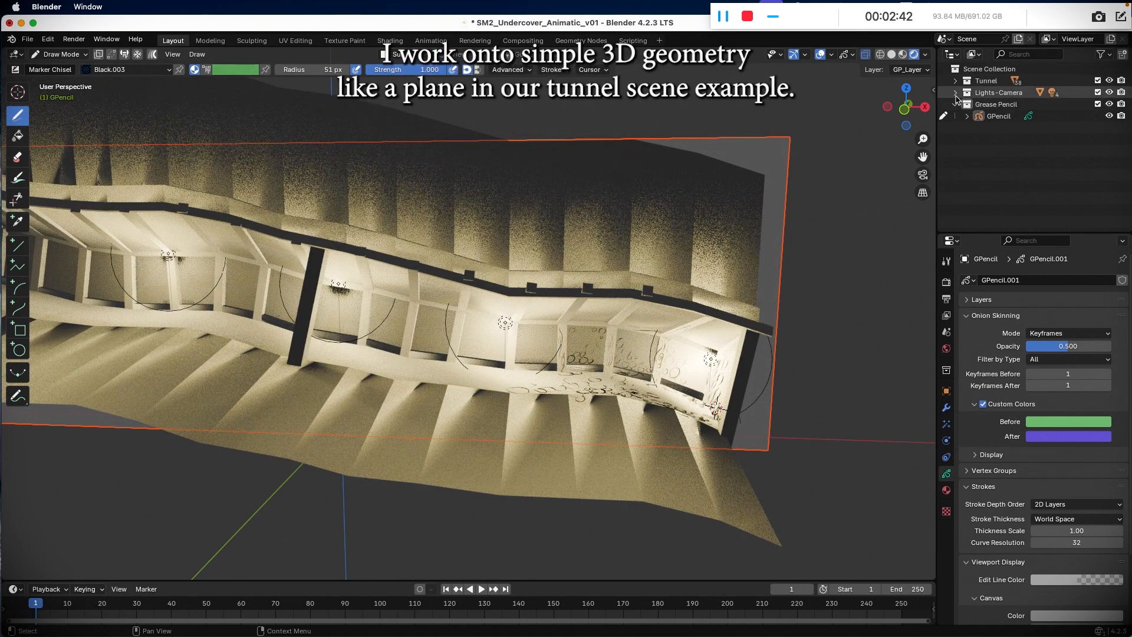
Draw the mouse's face, cap, snout, mouth and arms with Pencil Soft strokes
click(955, 92)
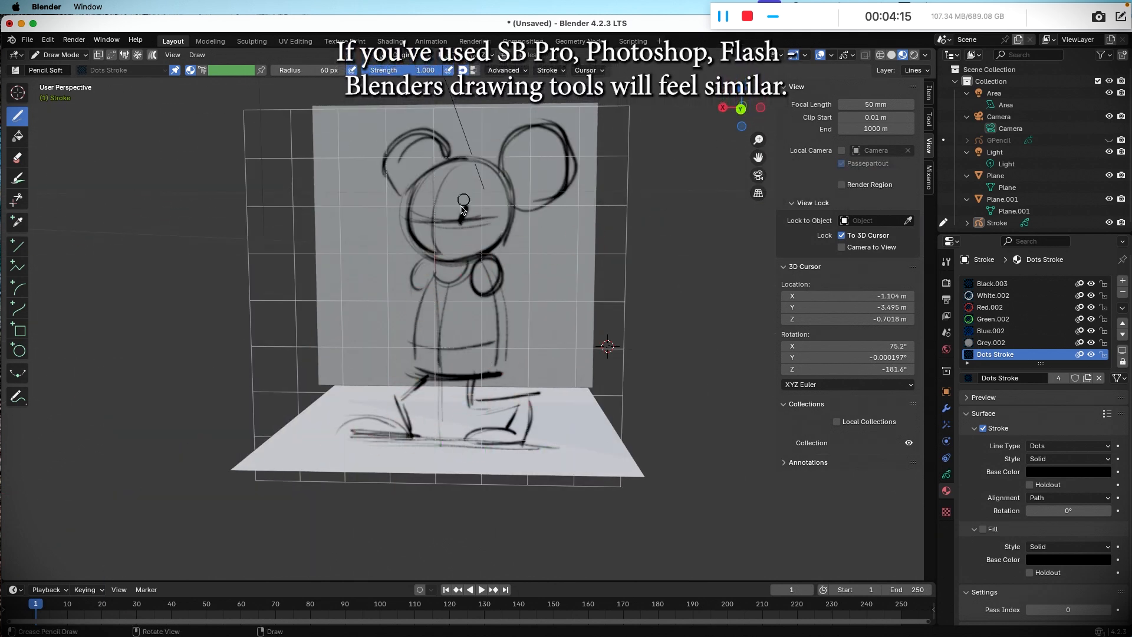
drag(462, 209, 422, 303)
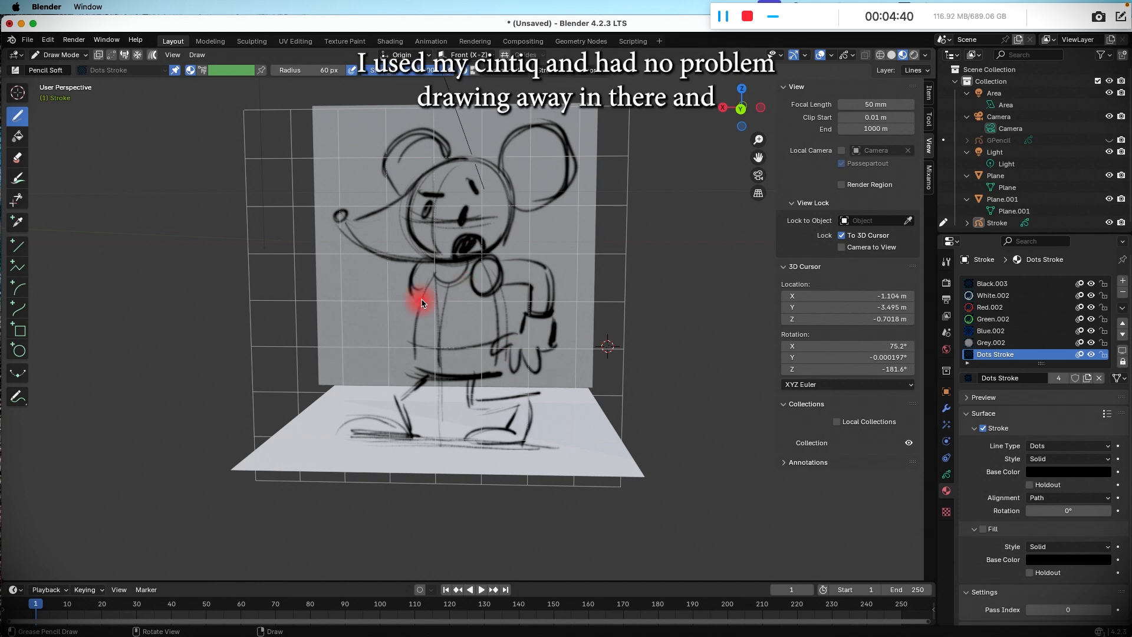
drag(422, 303, 346, 431)
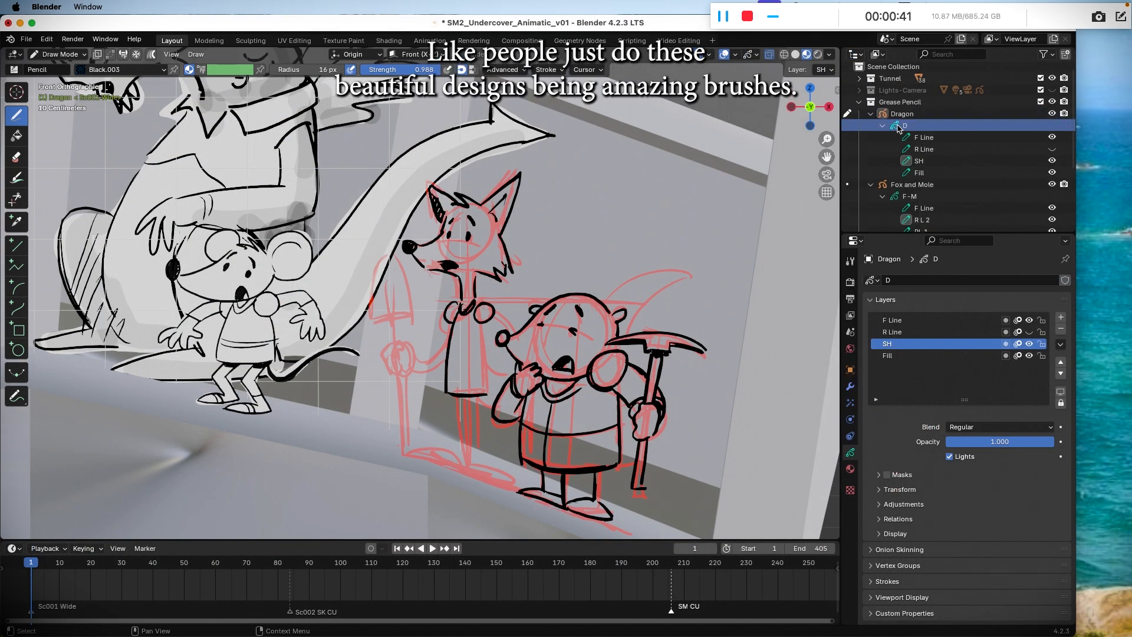
Make Fox and Mole active and view its stroke materials such as Black.005
click(911, 184)
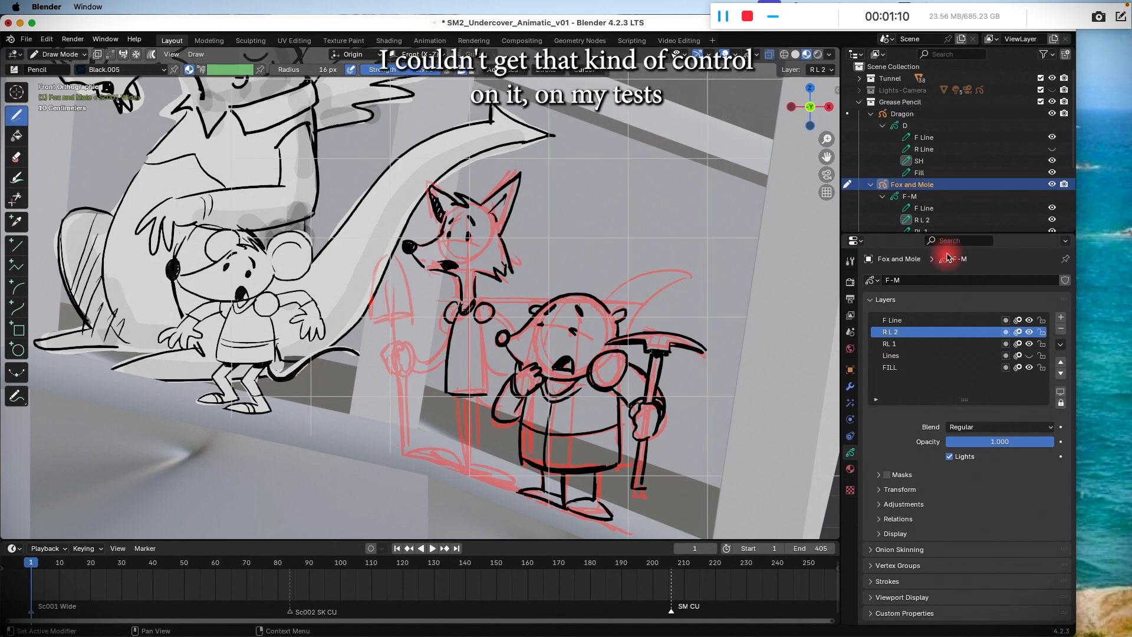
click(890, 344)
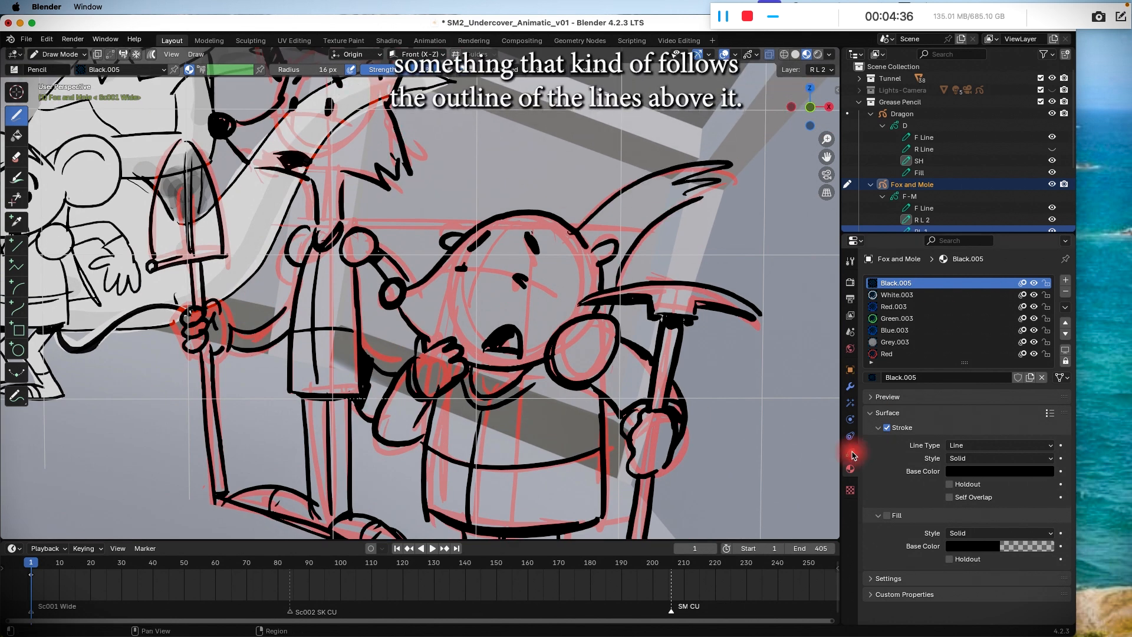
click(999, 545)
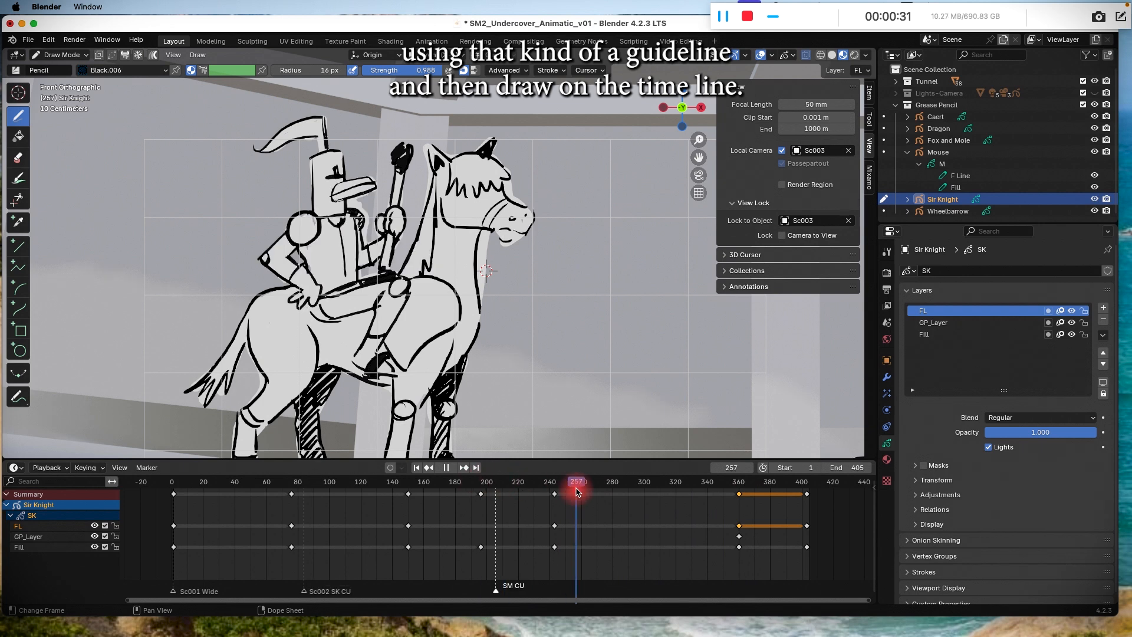
At frame 360, ink Sir Knight in black over the red and blue rough sketch
click(737, 481)
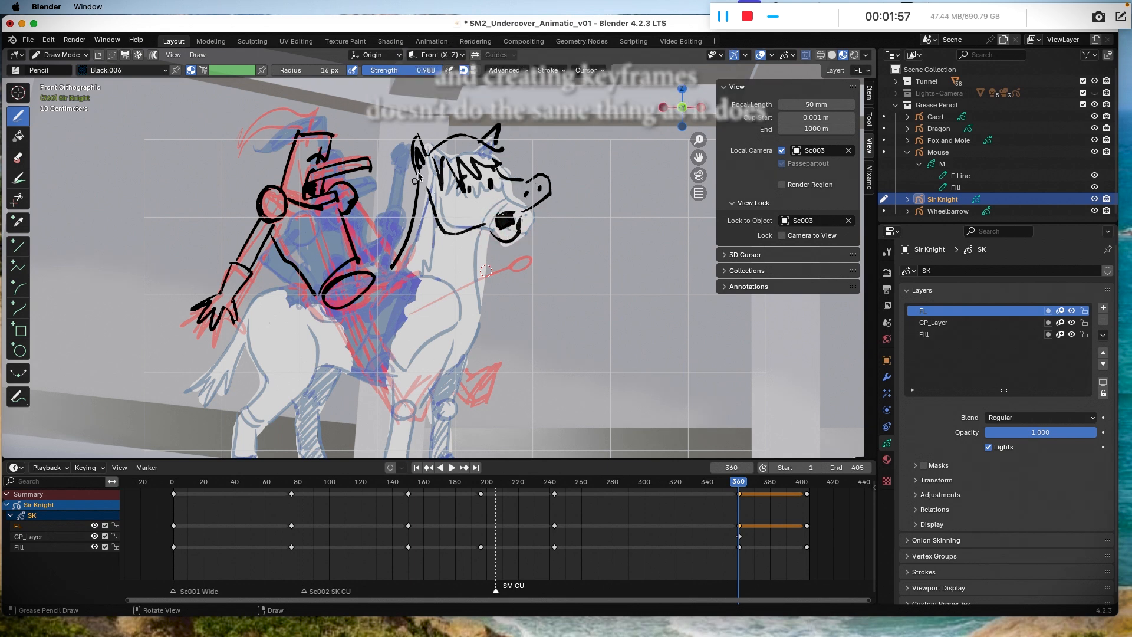
drag(414, 177, 372, 354)
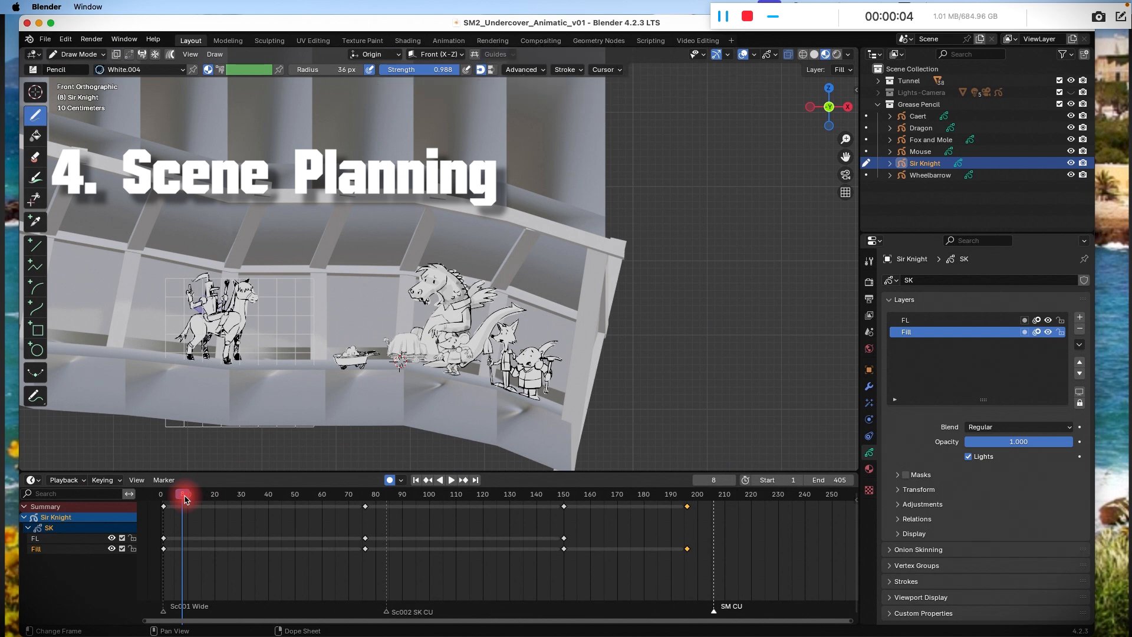
click(450, 479)
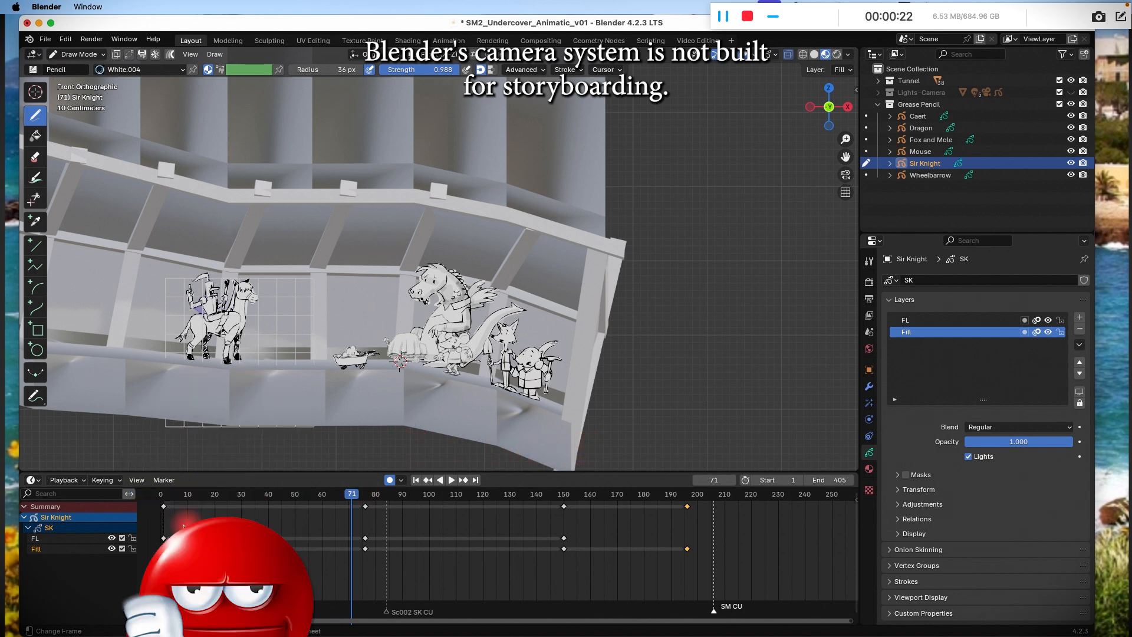
In the Video Editing workspace, move the audio strip from channel 1 to channel 2
click(677, 40)
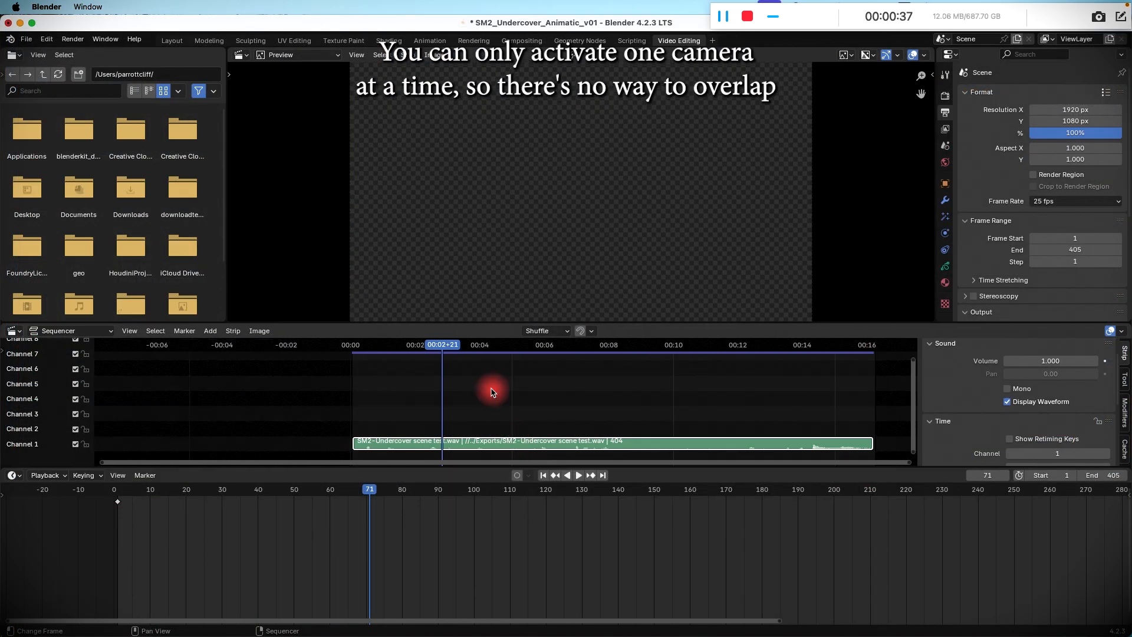
mouse_move(504, 414)
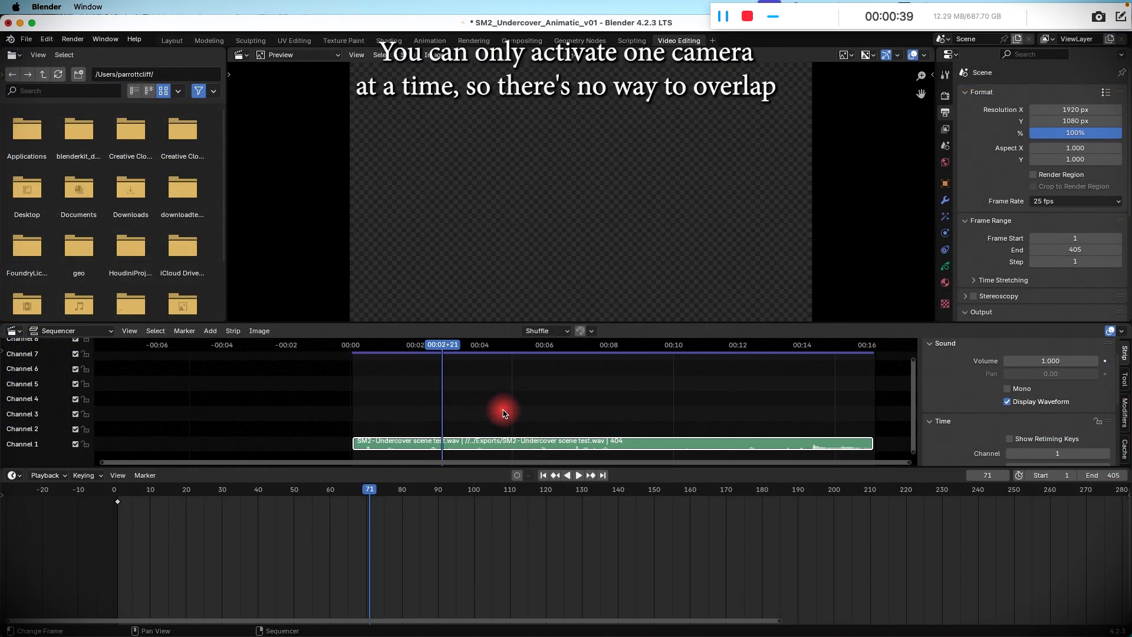
click(209, 331)
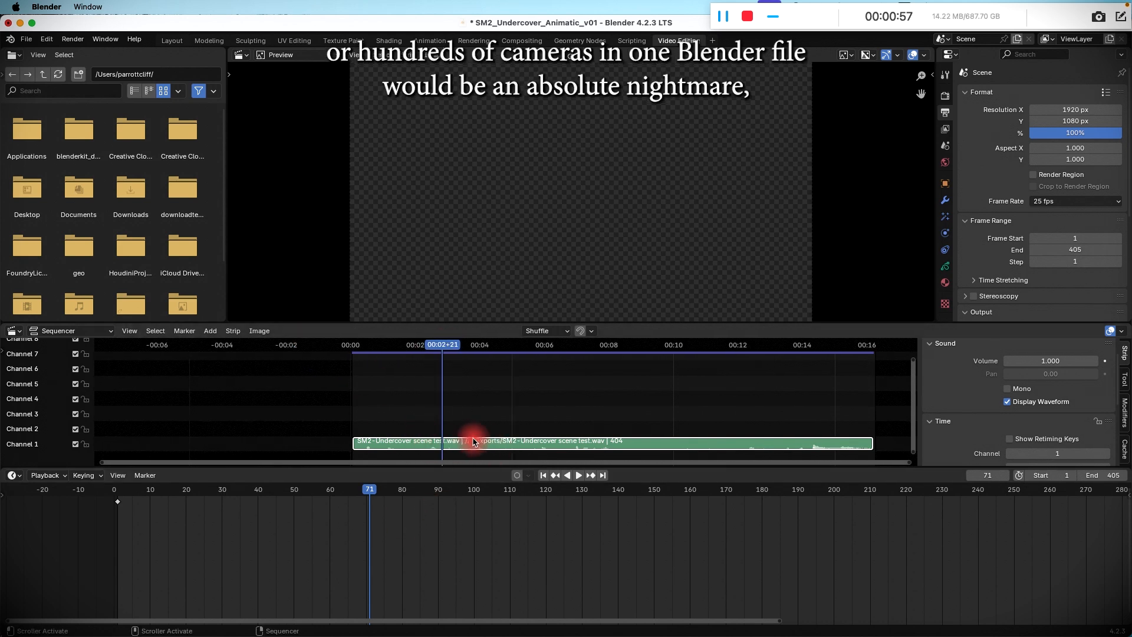
drag(473, 441, 393, 415)
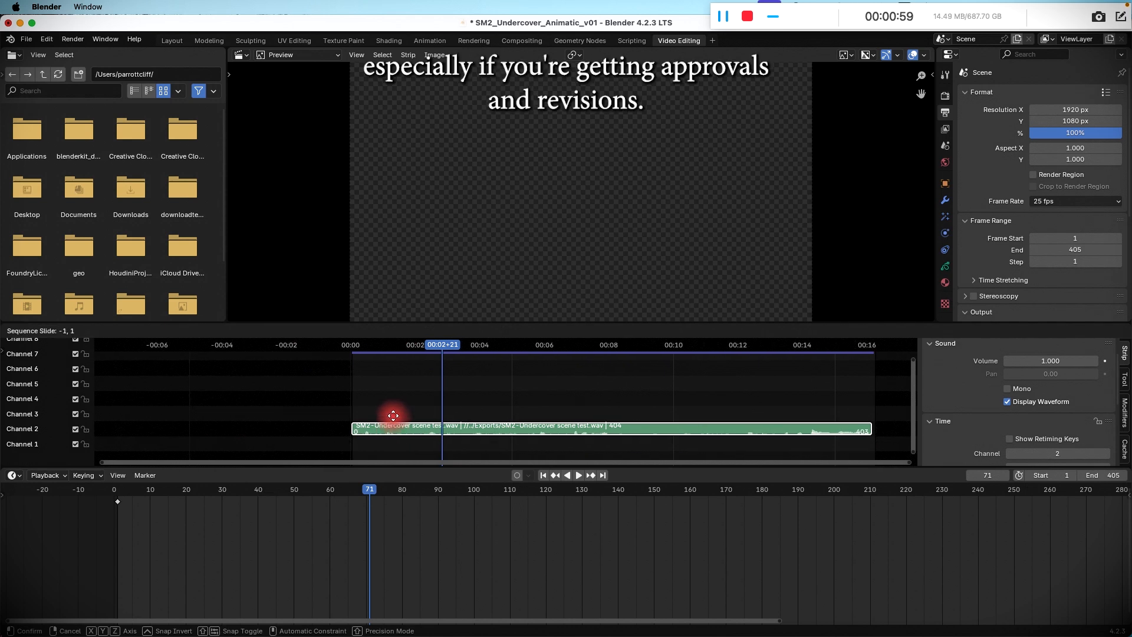
drag(393, 428, 395, 421)
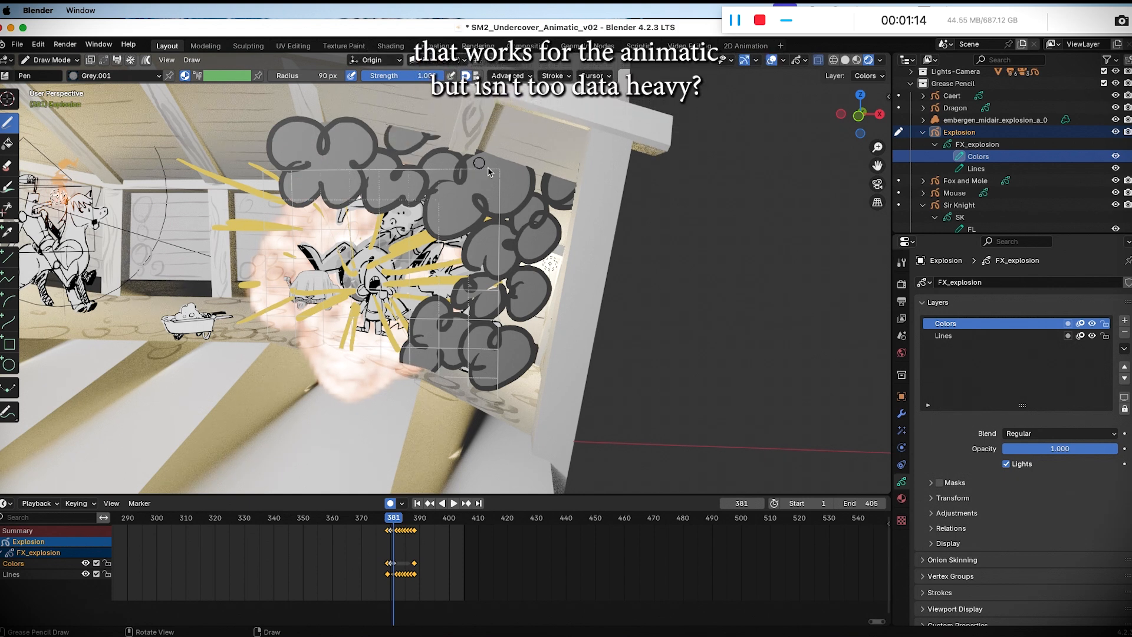
click(265, 293)
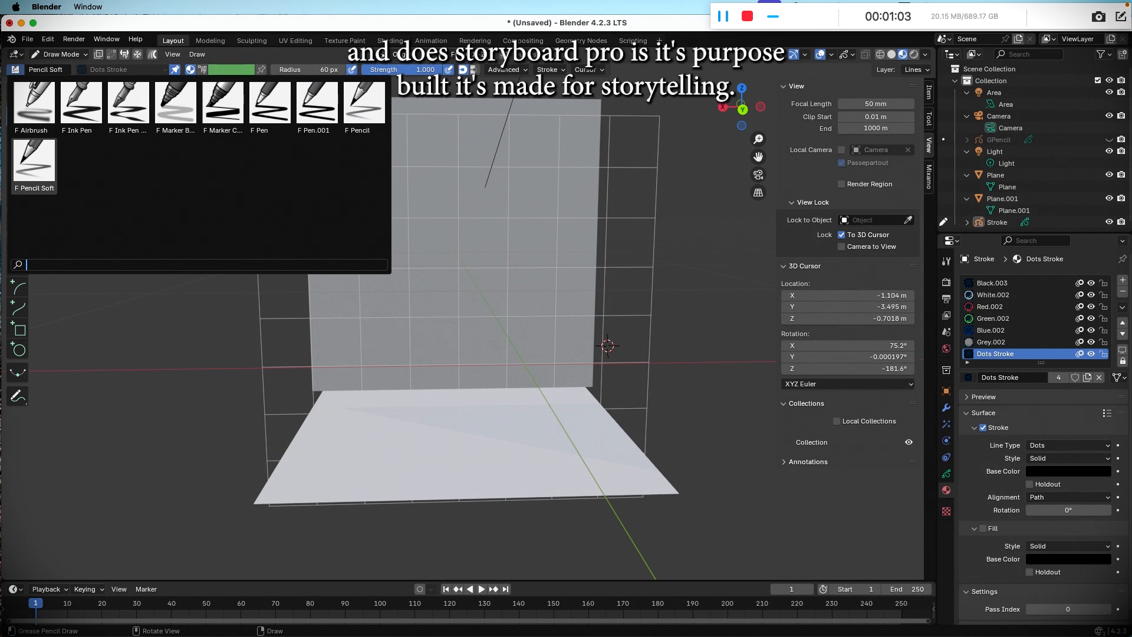
Select the F Pencil Soft brush and draw a short test line on the floor
click(402, 402)
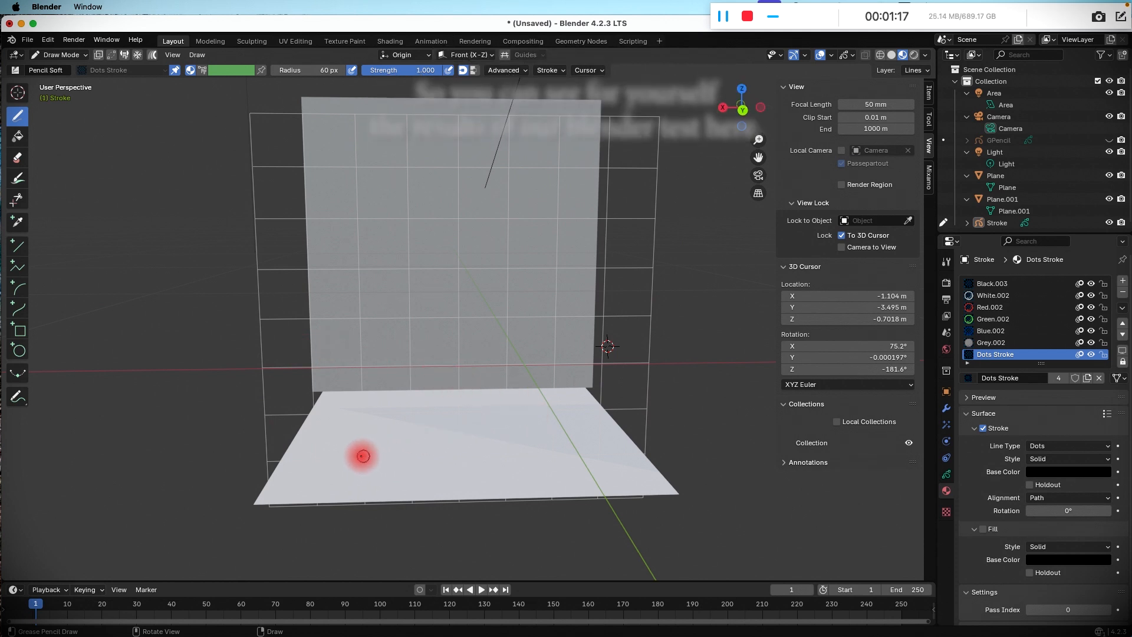
drag(361, 454, 460, 477)
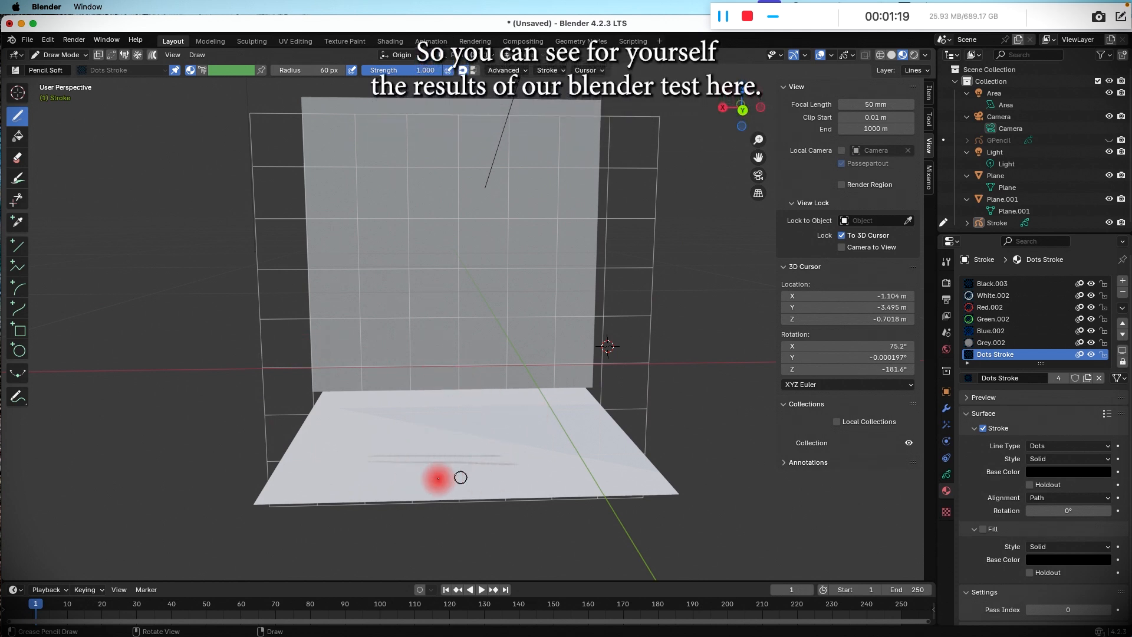